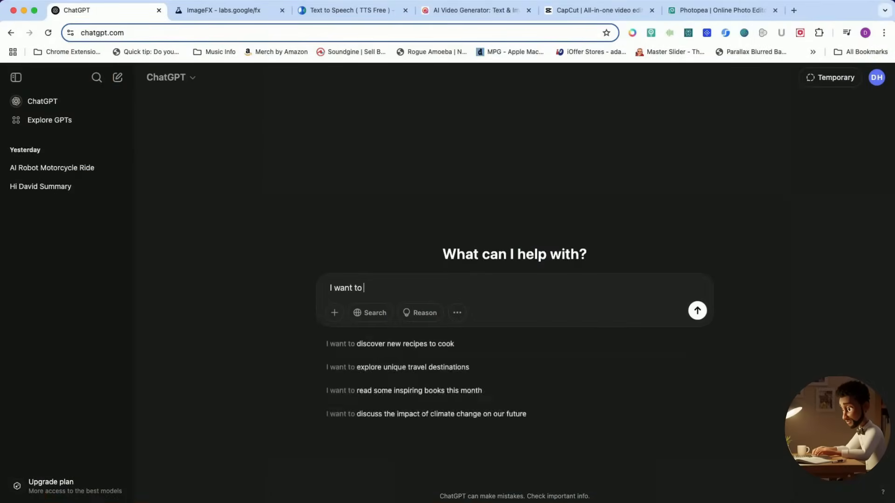
Write a ChatGPT prompt for a five-part 3D Pixar short about a girl's imagined backyard adventures
{"action": "type", "text": "create a 3D pixar animated story for kids."}
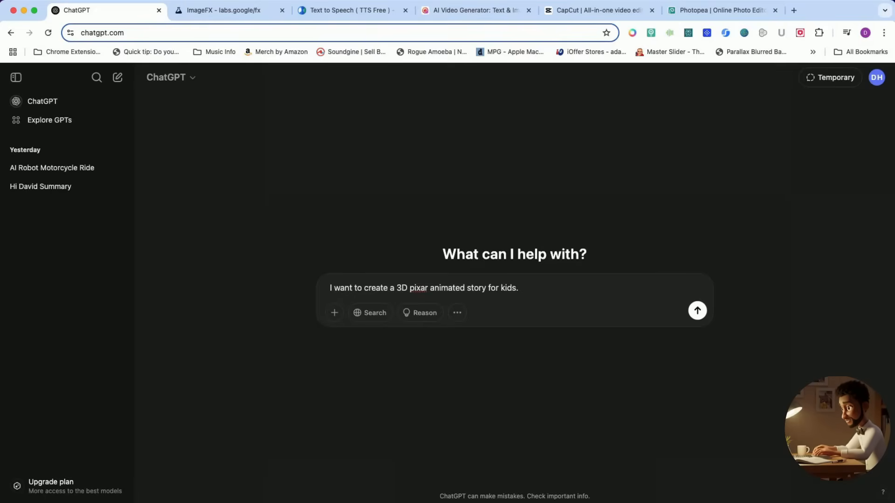
{"action": "type", "text": "Make it"}
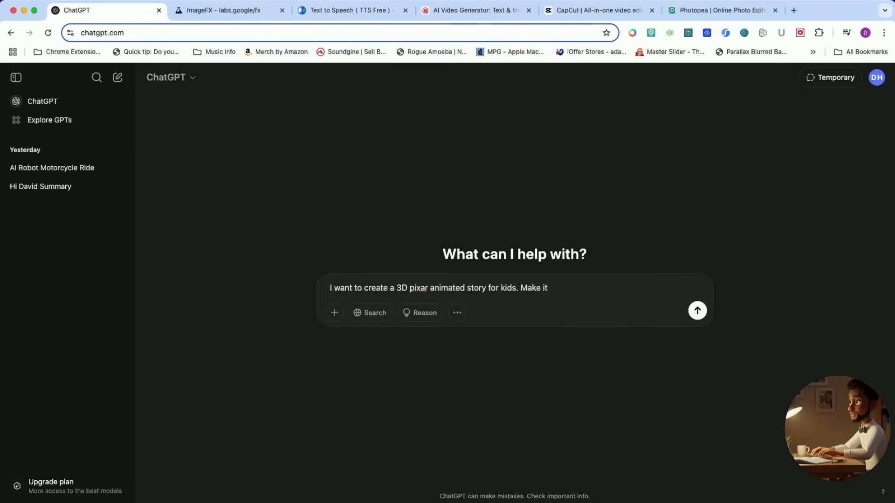
{"action": "type", "text": "a five-part youtube short series, 30 seconds long for each part. Th"}
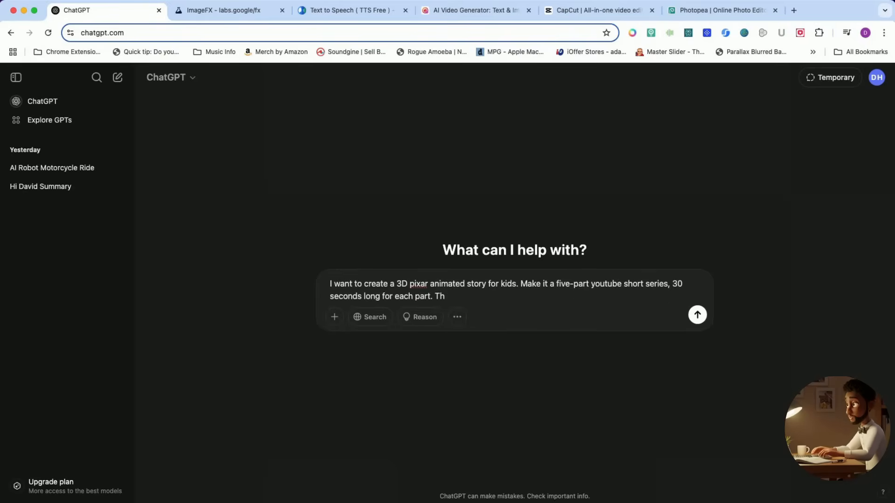
{"action": "type", "text": "My id"}
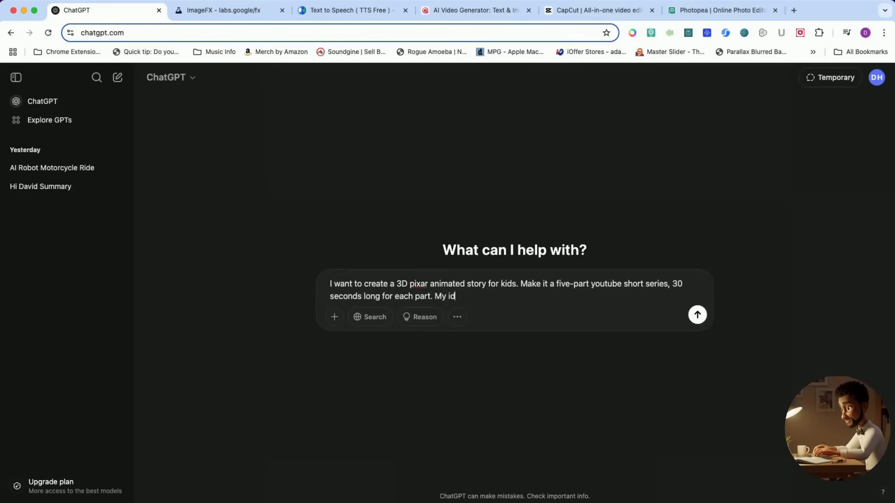
{"action": "type", "text": "ea is a little girl in"}
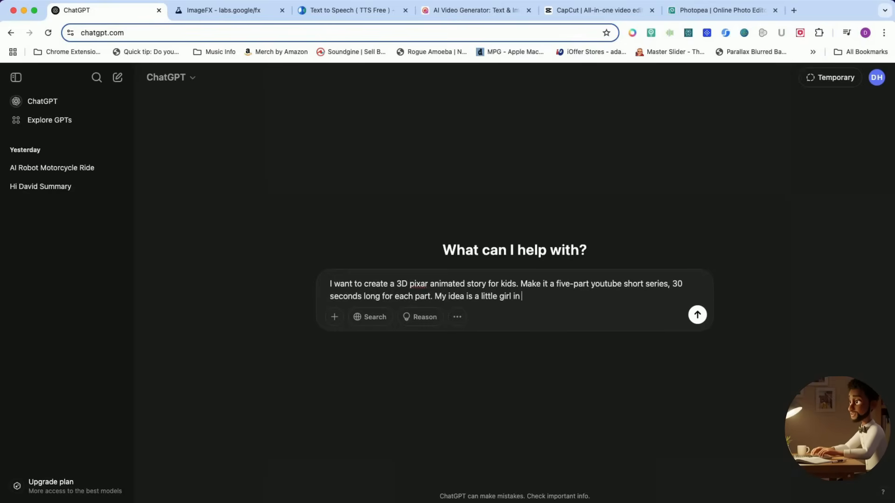
{"action": "type", "text": "her backyard"}
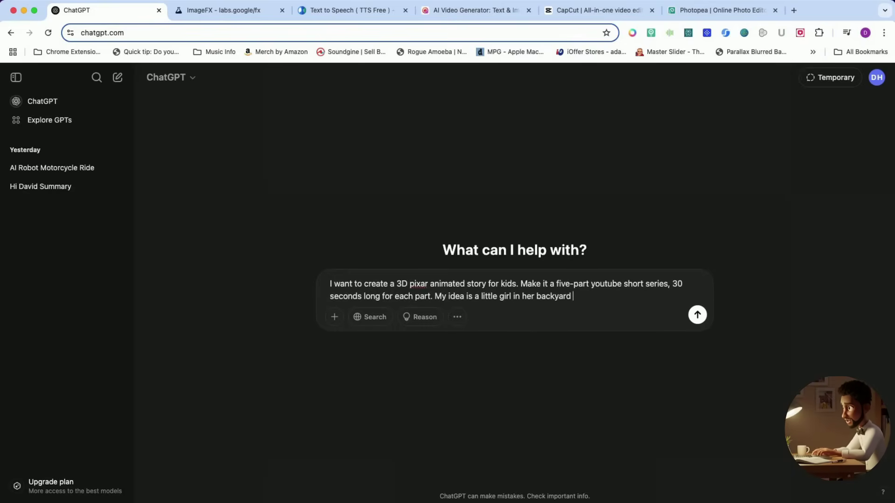
{"action": "type", "text": "imagining she was"}
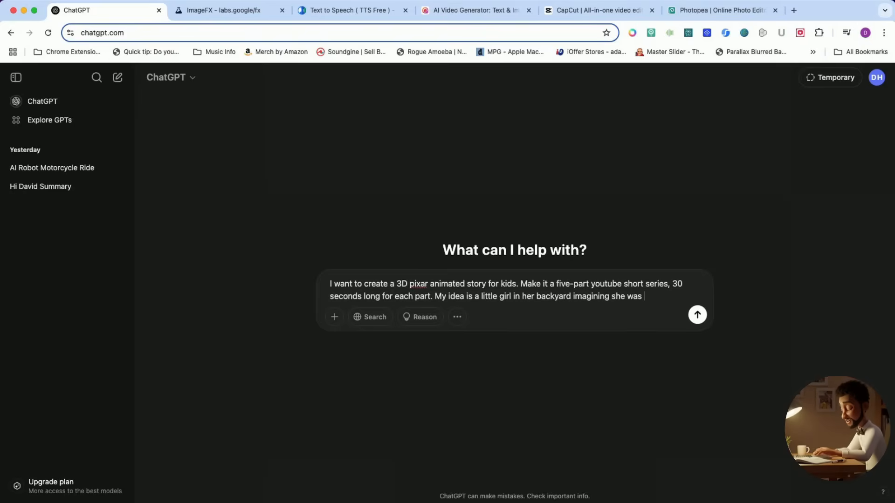
{"action": "type", "text": "soemwhere else adve"}
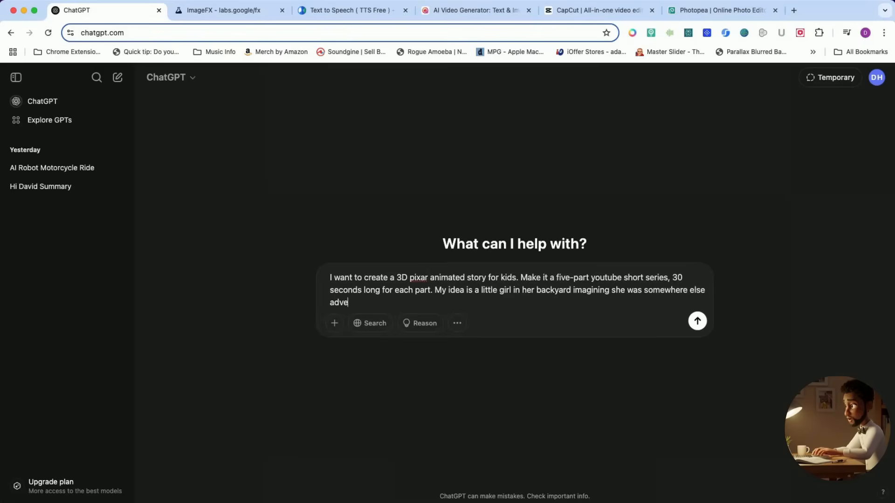
{"action": "type", "text": "nturous."}
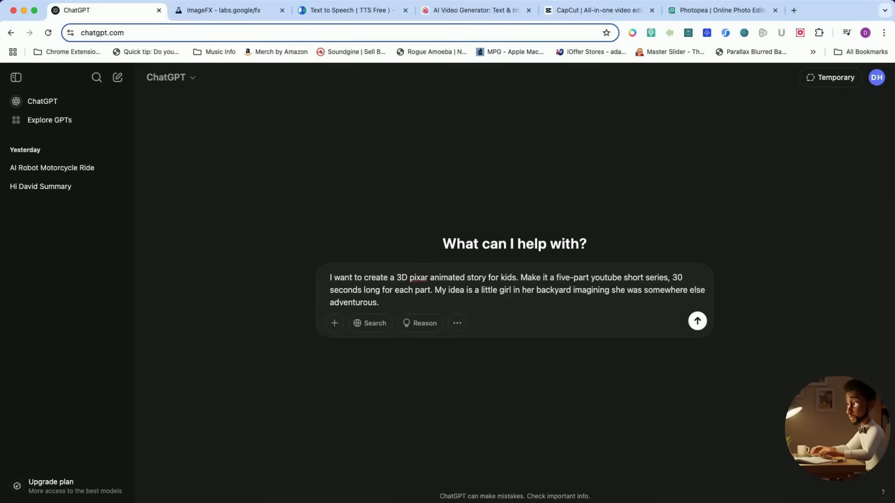
Send the series request, then ask for the first episode script and scroll through it
{"action": "left_click", "coordinate": [698, 321]}
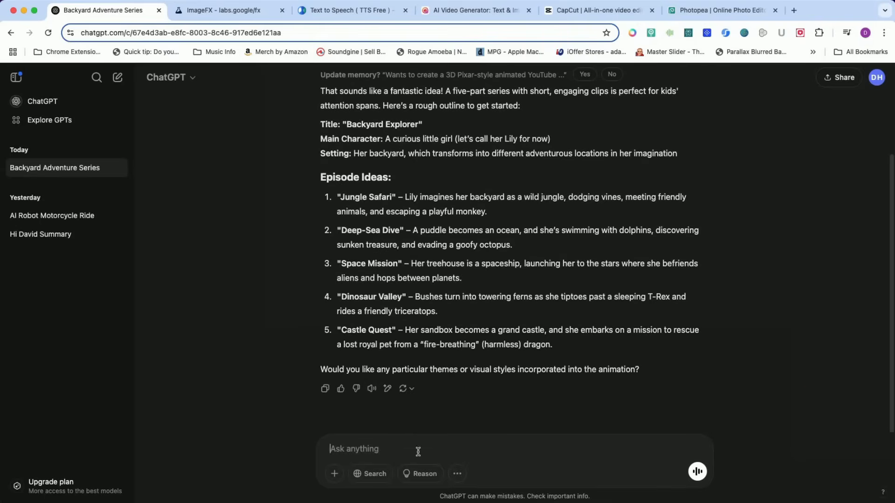
{"action": "type", "text": "Create one f"}
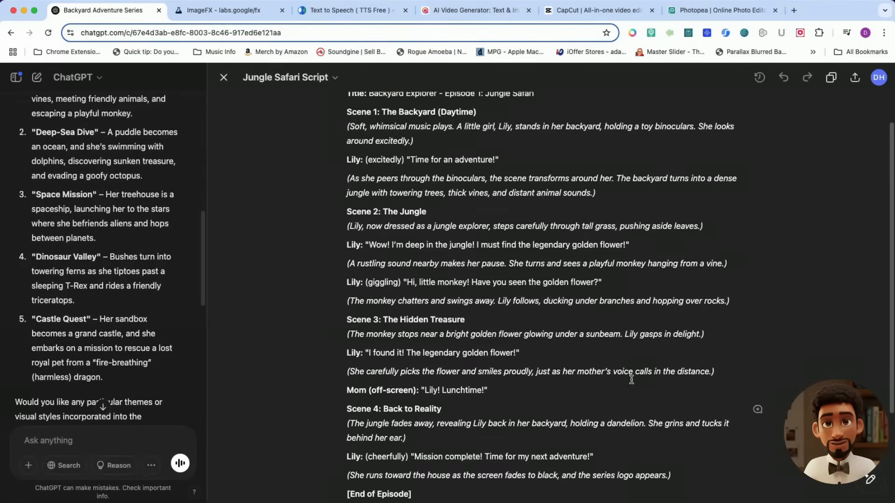
{"action": "scroll", "scroll_direction": "down", "scroll_amount": 3}
{"action": "type", "text": "Please write a prompt for the character"}
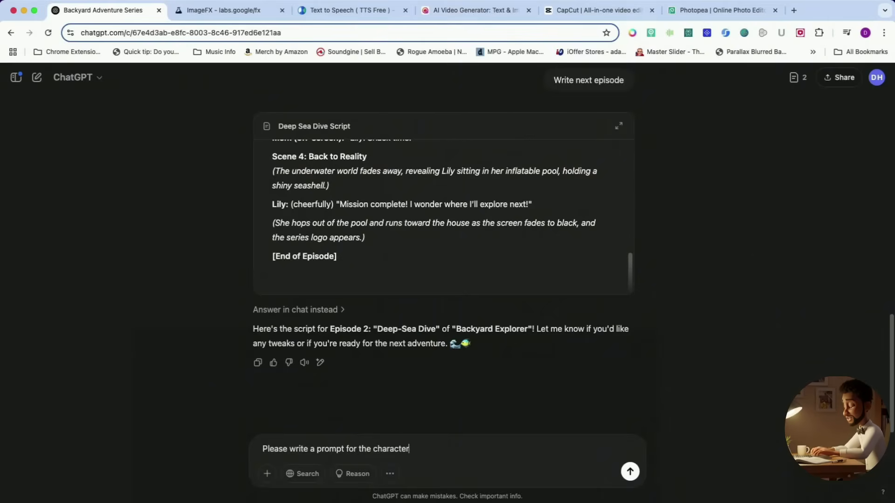
Ask ChatGPT for a 3D Pixar-style character prompt for Lily
{"action": "type", "text": "Lily"}
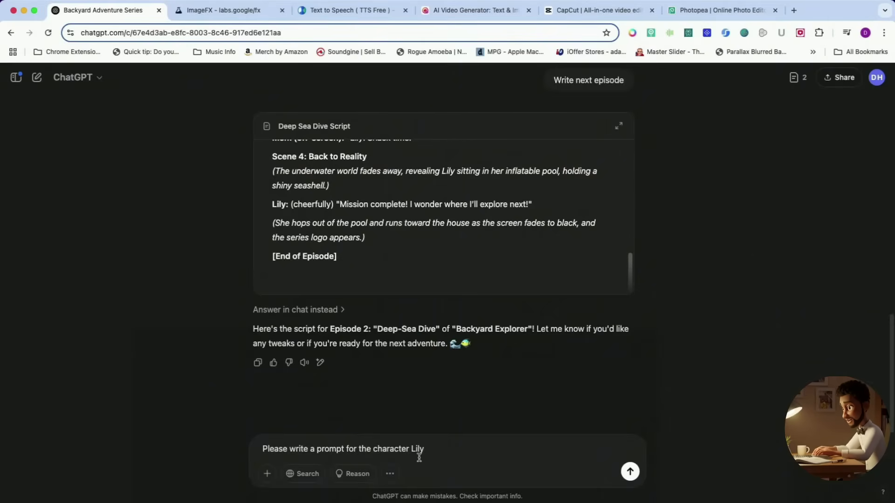
{"action": "type", "text": "#d"}
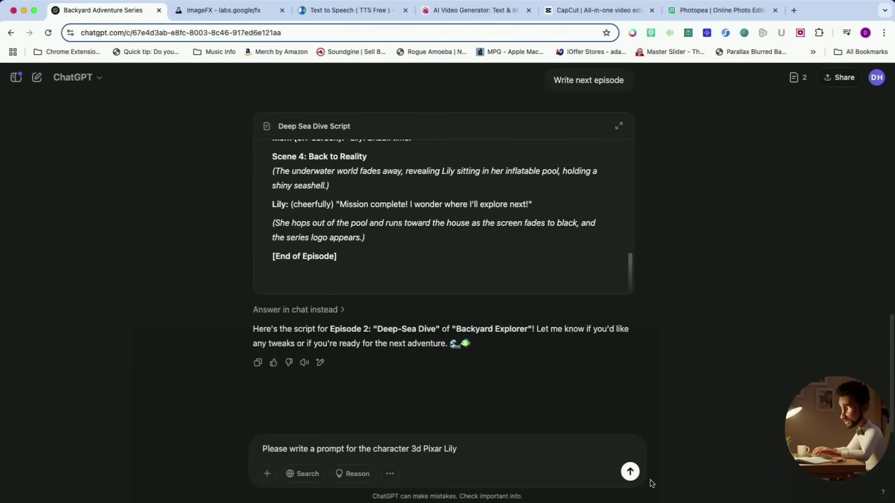
{"action": "left_click", "coordinate": [631, 485]}
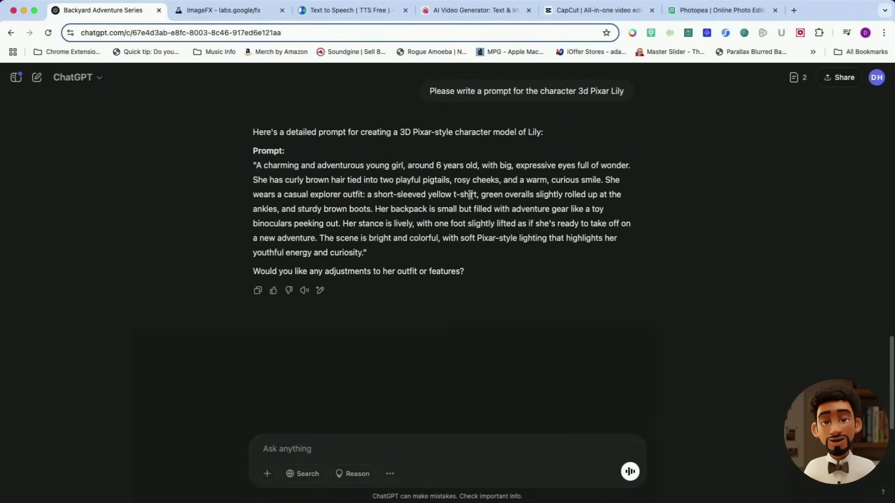
{"action": "mouse_move", "coordinate": [401, 233]}
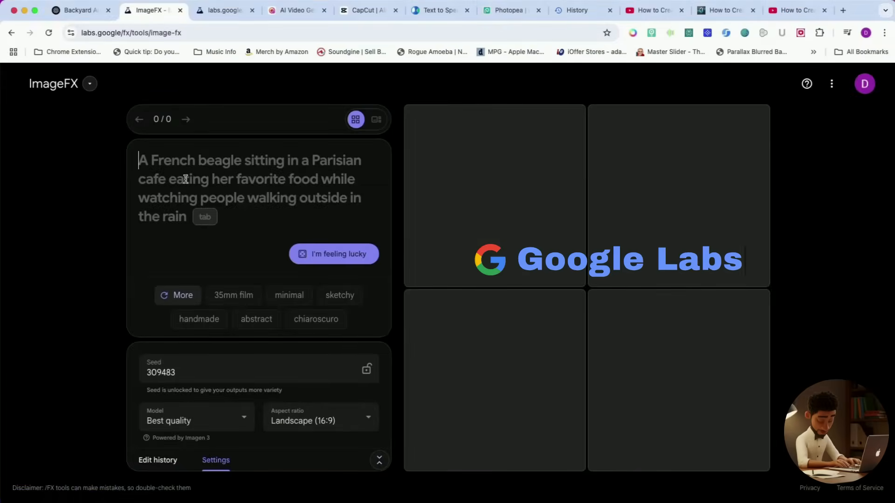
Generate four ImageFX images from Lily's pasted prompt and lock the seed
{"action": "type", "text": "A charming and adventurous young girl, around 6 years old, with big, expressive eyes full of wonder. She has curly brown hair tied into two"}
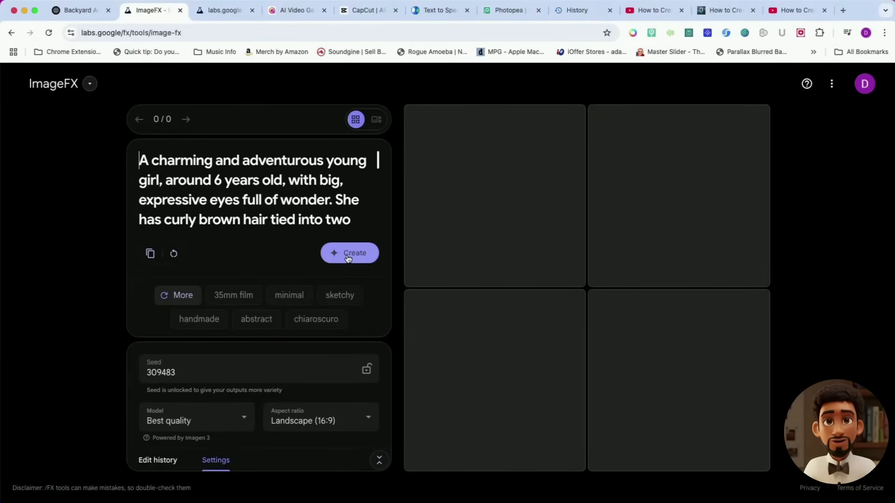
{"action": "left_click", "coordinate": [349, 253]}
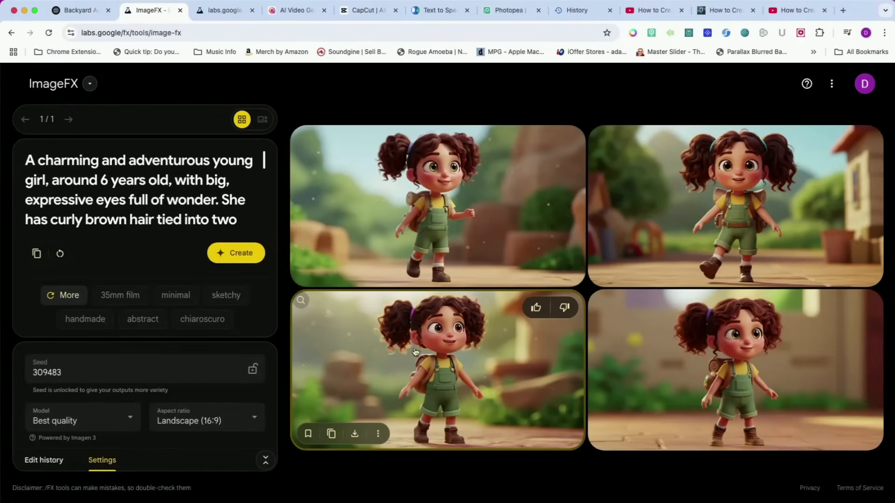
{"action": "mouse_move", "coordinate": [673, 314]}
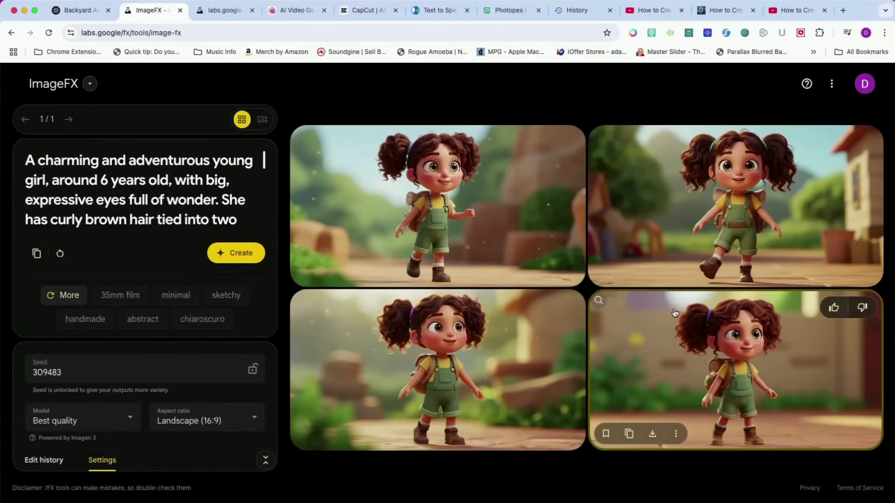
{"action": "left_click", "coordinate": [253, 369]}
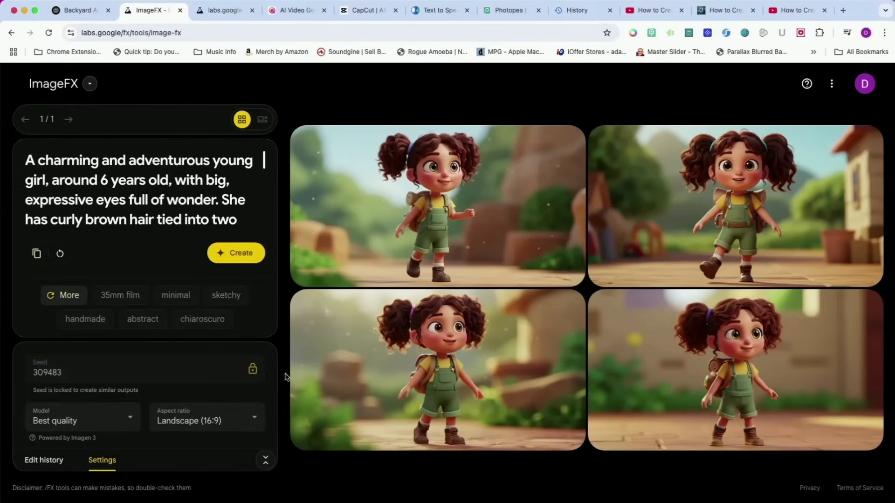
{"action": "mouse_move", "coordinate": [84, 359]}
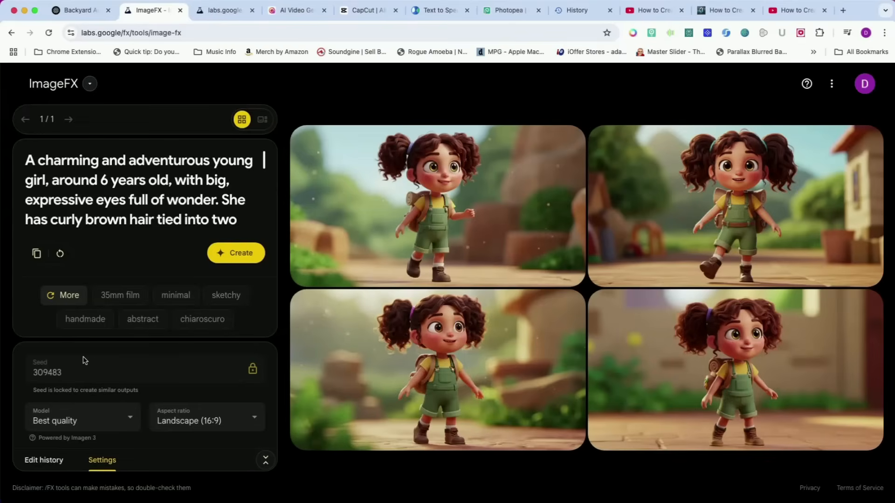
{"action": "mouse_move", "coordinate": [680, 207]}
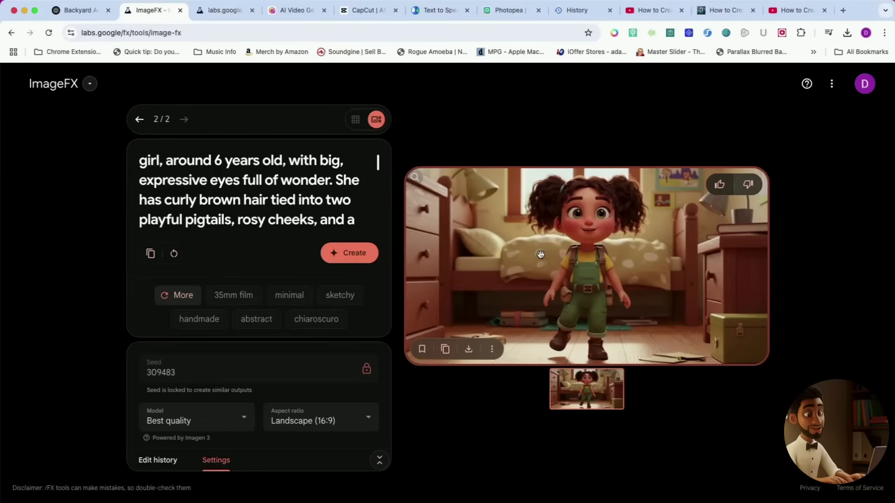
{"action": "mouse_move", "coordinate": [270, 122]}
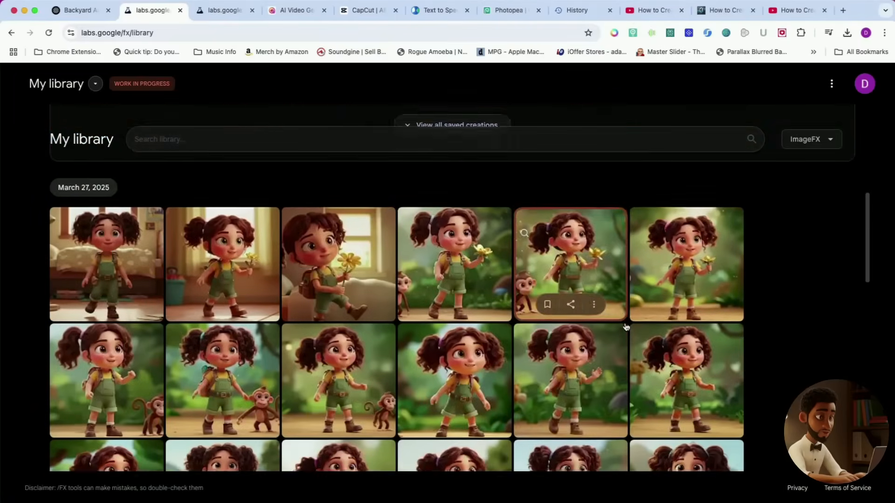
{"action": "scroll", "scroll_direction": "down", "scroll_amount": 3}
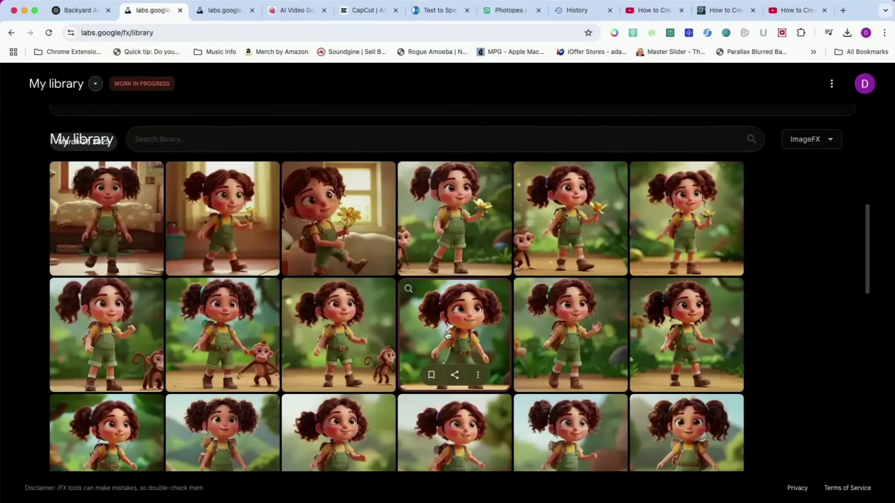
{"action": "scroll", "scroll_direction": "down", "scroll_amount": 3}
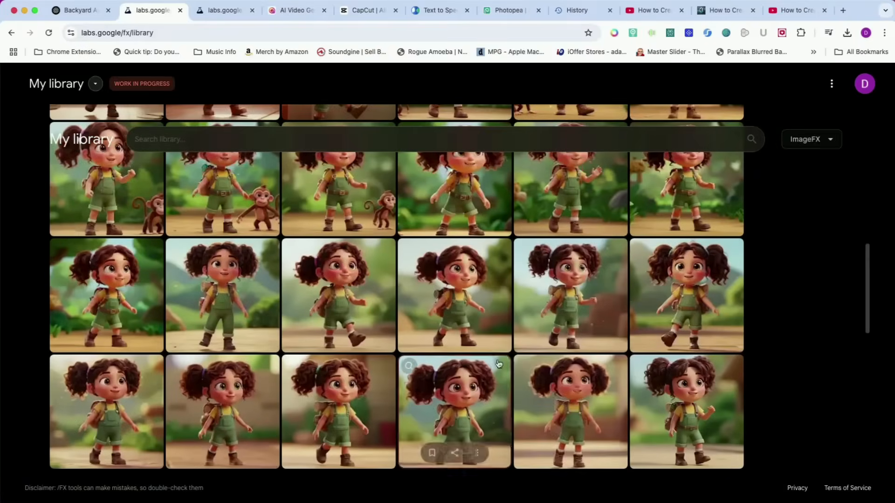
{"action": "left_click", "coordinate": [449, 411]}
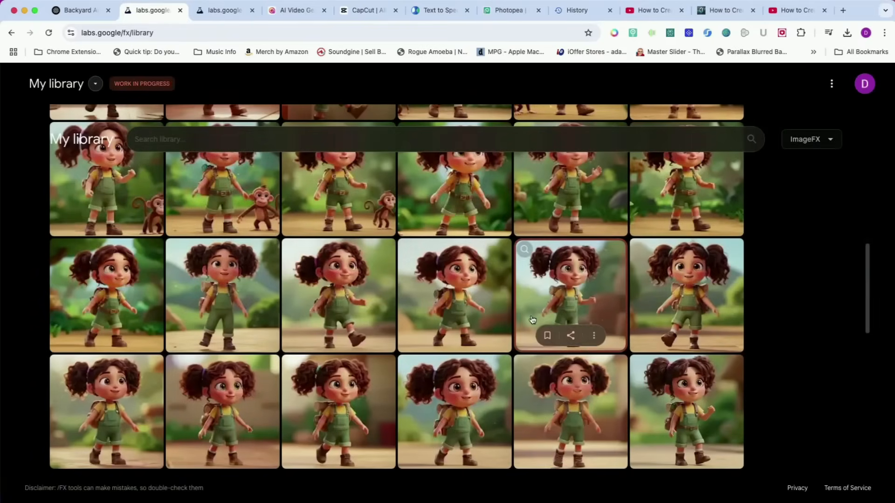
{"action": "left_click", "coordinate": [569, 295]}
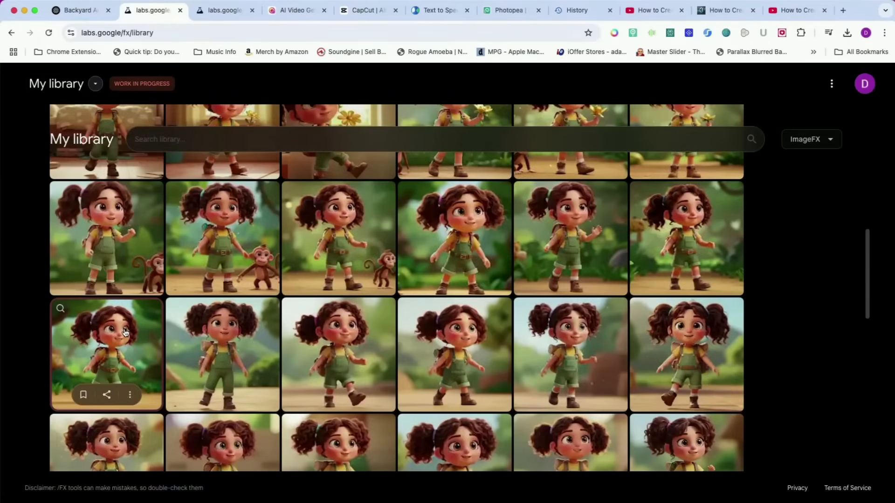
{"action": "left_click", "coordinate": [106, 353]}
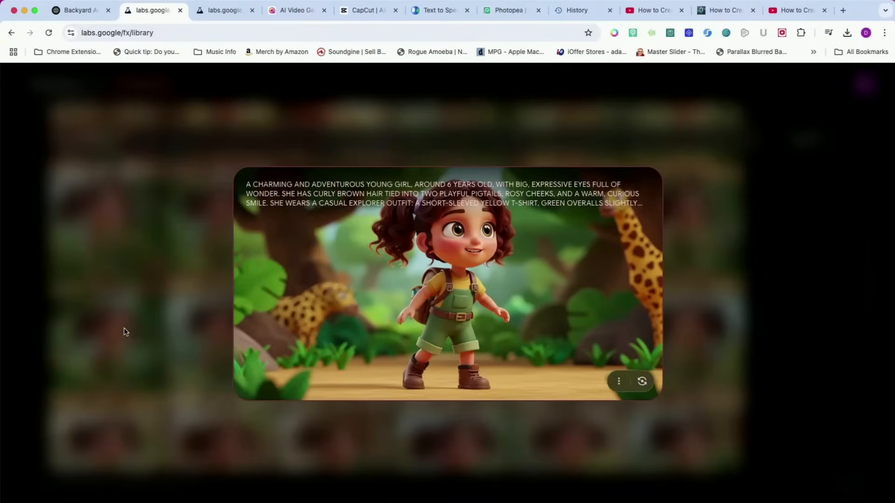
{"action": "mouse_move", "coordinate": [156, 283]}
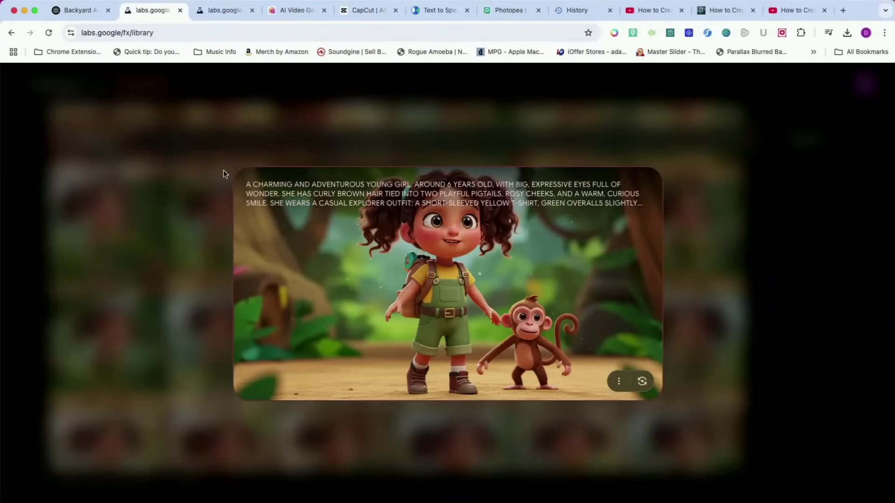
{"action": "mouse_move", "coordinate": [123, 127]}
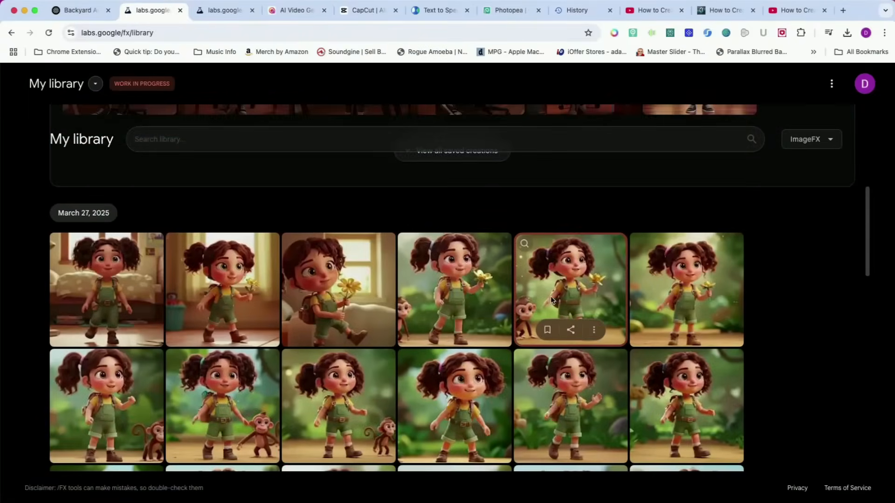
{"action": "left_click", "coordinate": [562, 301]}
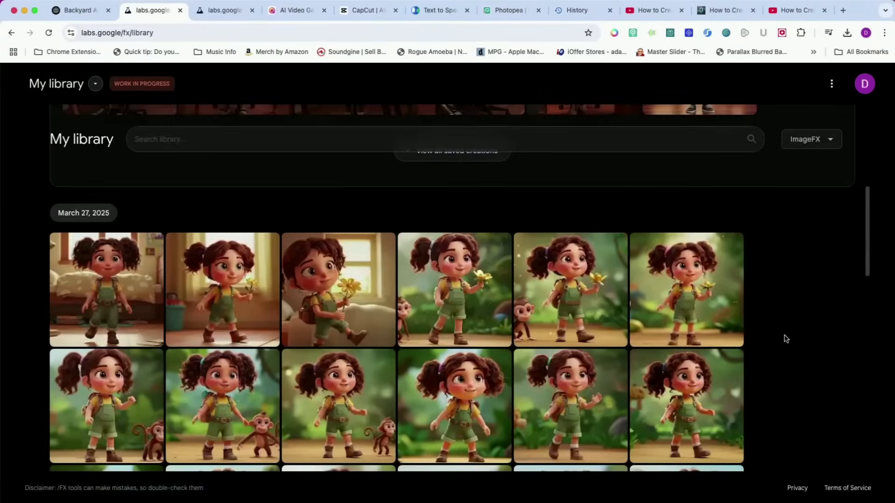
{"action": "left_click", "coordinate": [296, 10]}
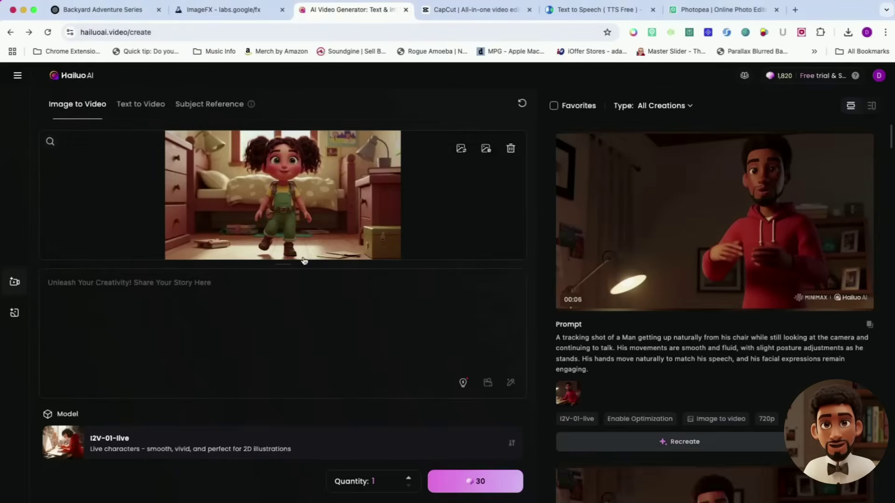
Generate the bedroom walking-and-talking clip with I2V-01-live and download it without watermark
{"action": "type", "text": "A tracking shot of a girl"}
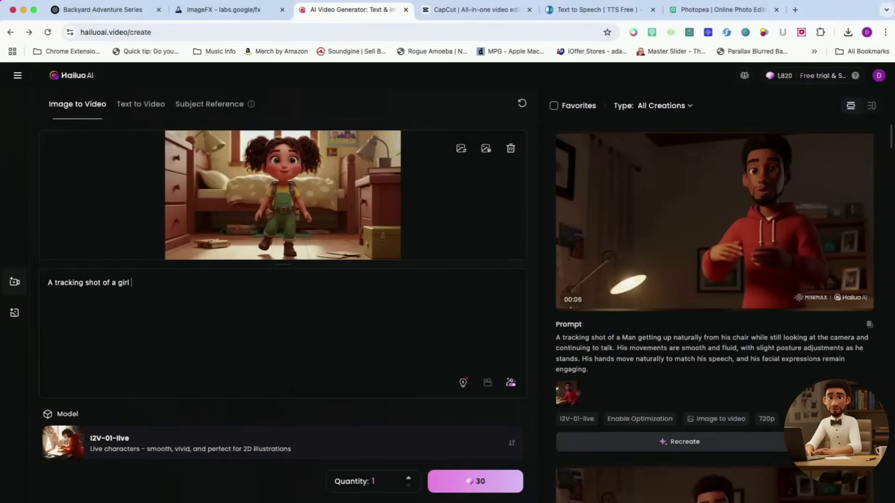
{"action": "type", "text": "walking and tal"}
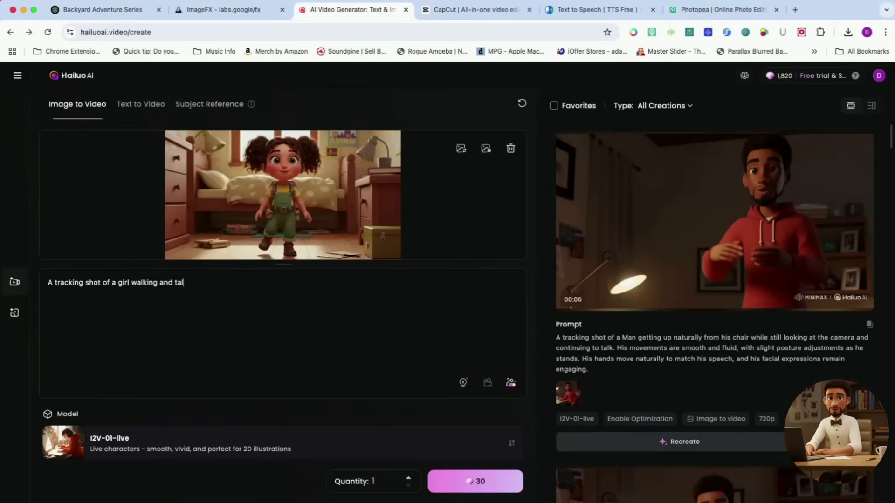
{"action": "type", "text": "king while leavib"}
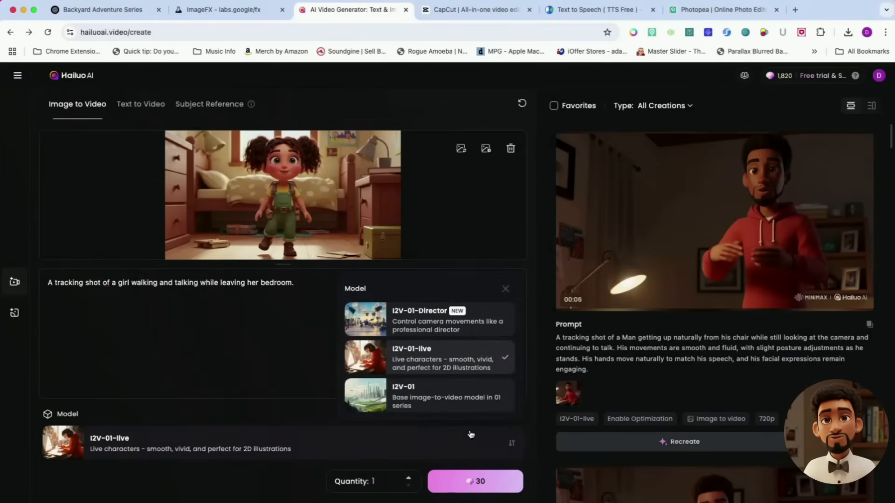
{"action": "left_click", "coordinate": [505, 288]}
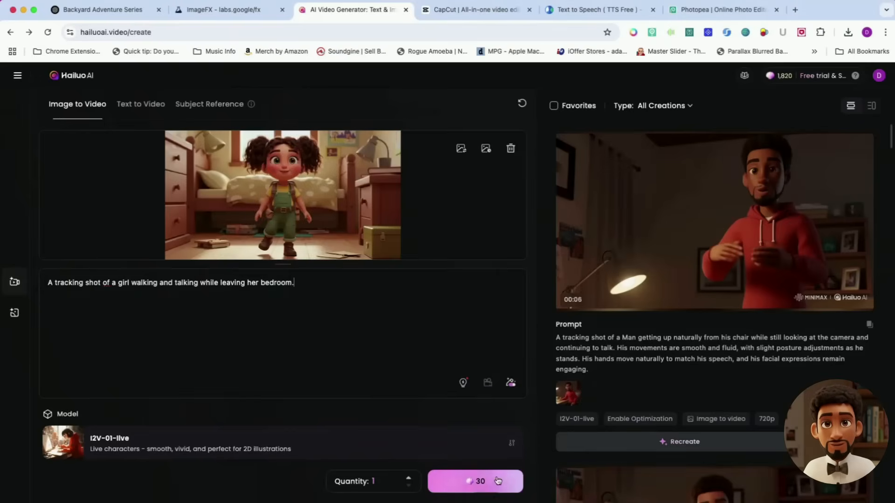
{"action": "left_click", "coordinate": [475, 481]}
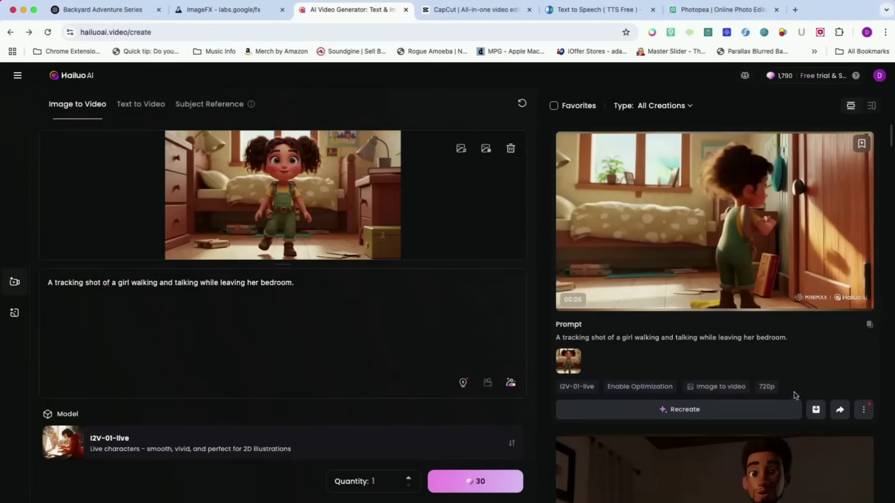
{"action": "left_click", "coordinate": [816, 410]}
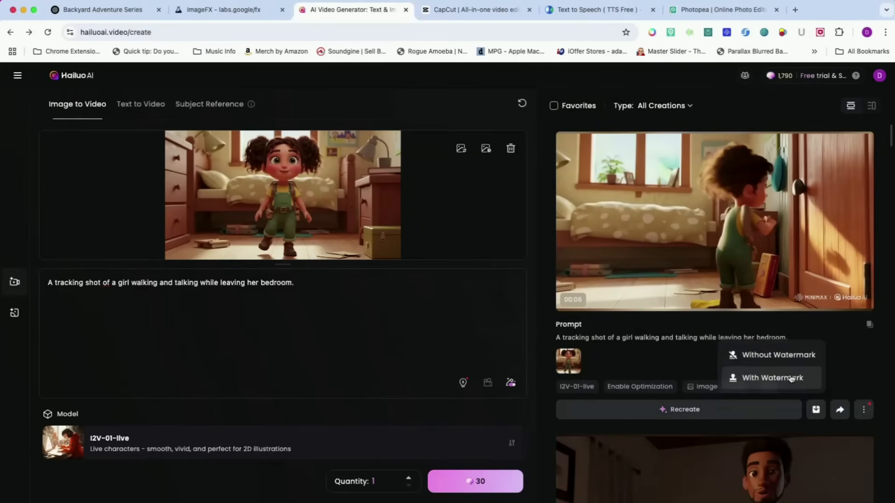
{"action": "mouse_move", "coordinate": [789, 365]}
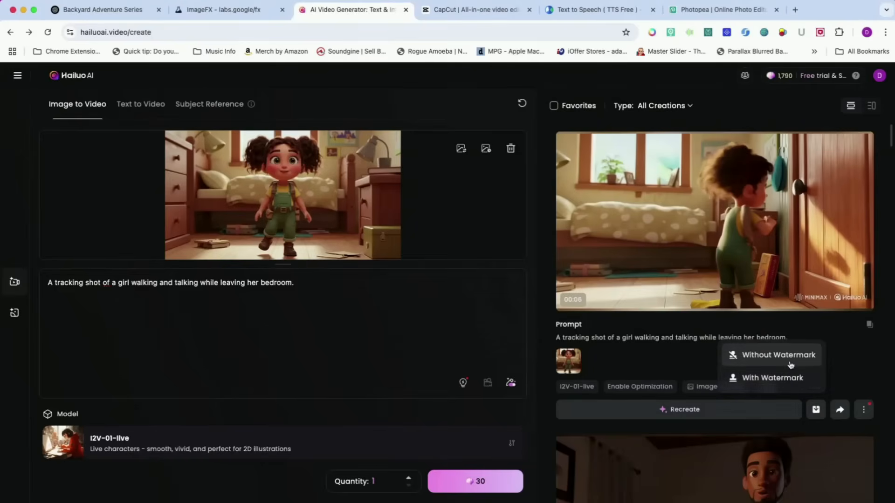
{"action": "left_click", "coordinate": [778, 355]}
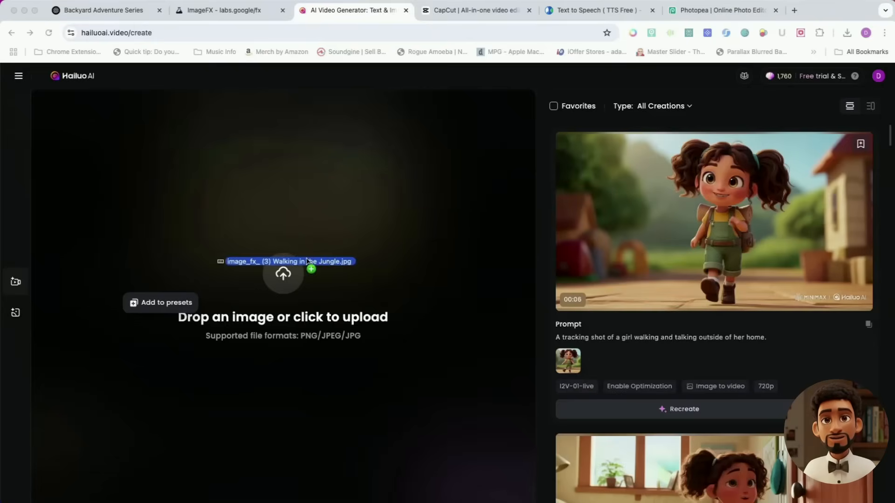
Generate a clip of Lily walking in the jungle safari from the jungle image
{"action": "left_click", "coordinate": [283, 279]}
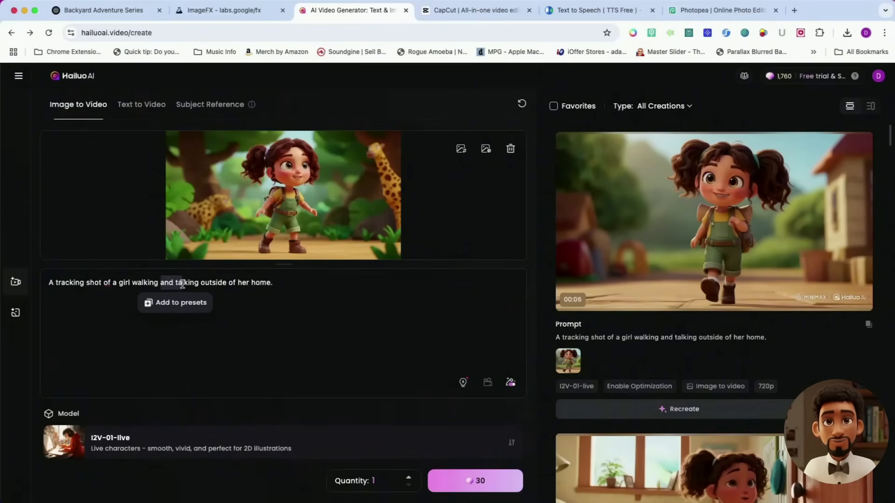
{"action": "left_click_drag", "start_coordinate": [200, 282], "coordinate": [271, 283]}
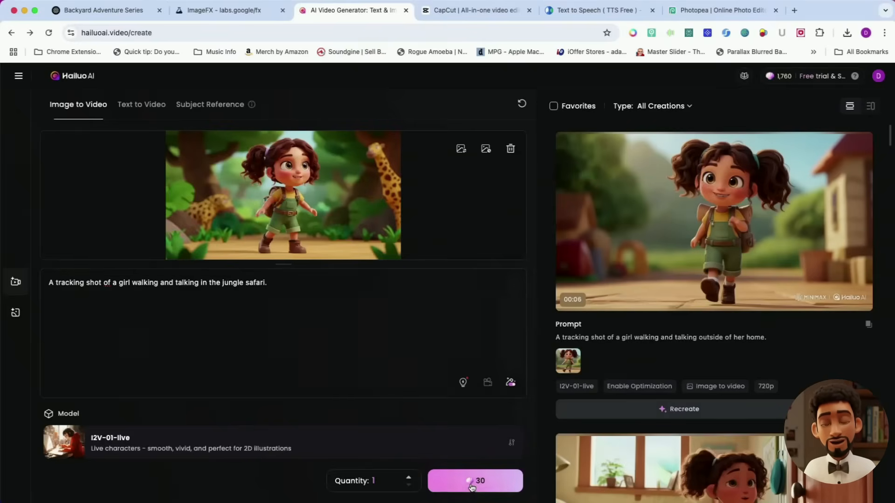
{"action": "left_click", "coordinate": [475, 494]}
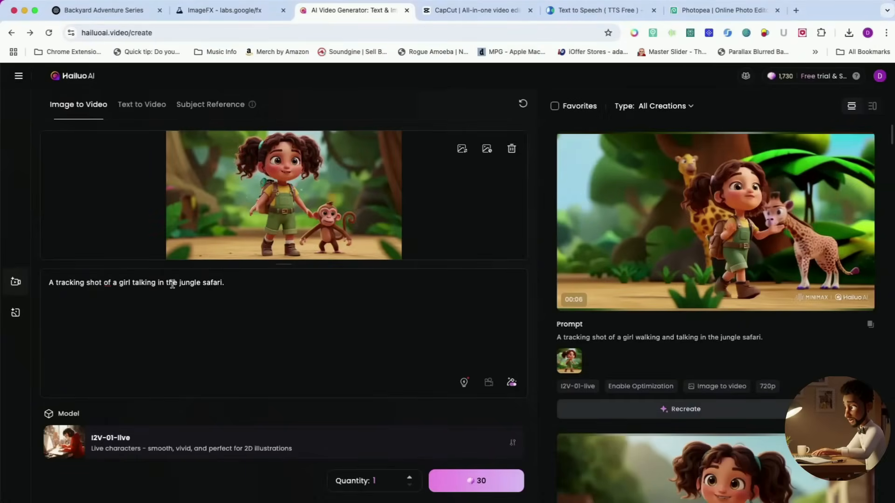
Change the prompt to 'talking to a monkey' and generate that clip
{"action": "type", "text": "to"}
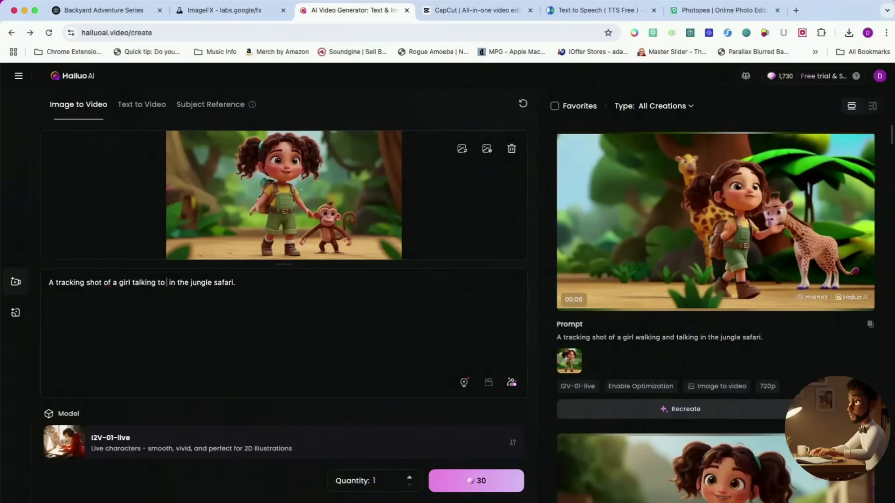
{"action": "type", "text": "a monkey"}
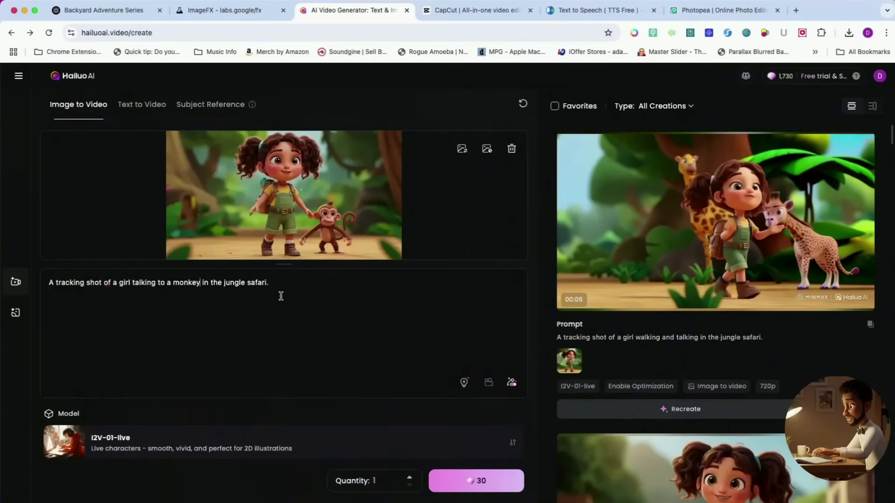
{"action": "mouse_move", "coordinate": [255, 295]}
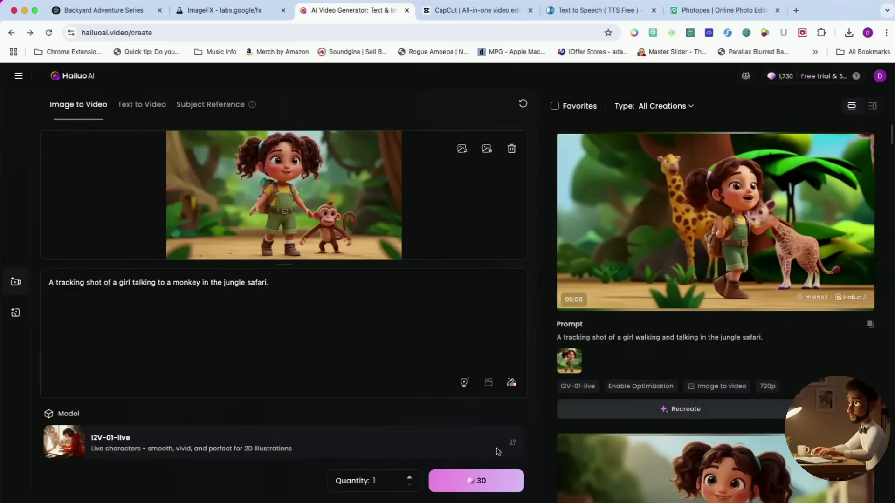
{"action": "left_click", "coordinate": [476, 481]}
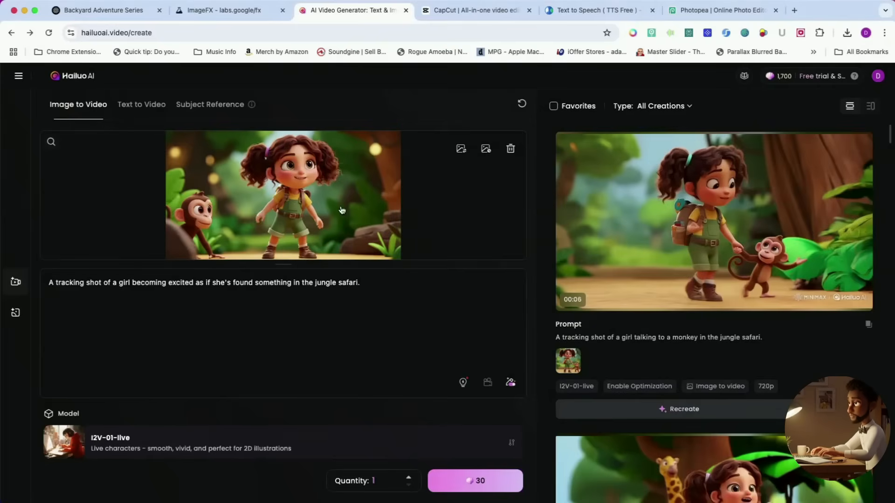
Load the Lily-and-monkey image and start generating the excited-discovery clip
{"action": "left_click", "coordinate": [255, 291]}
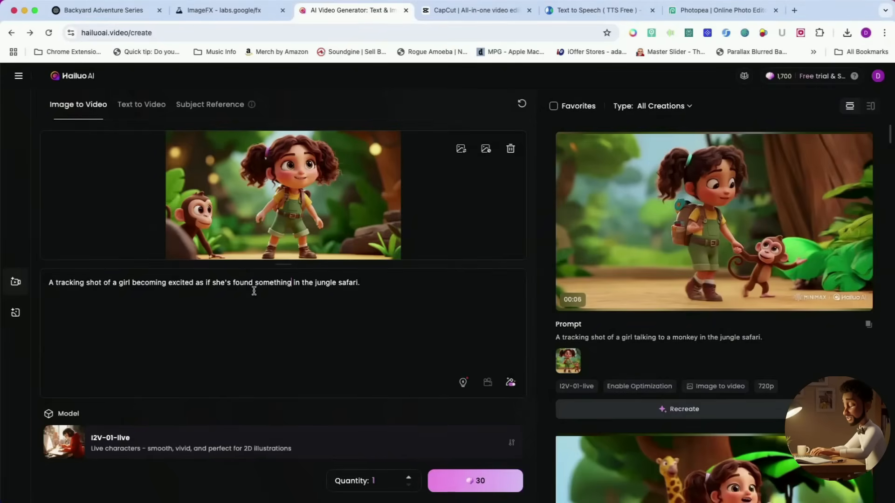
{"action": "left_click", "coordinate": [476, 482]}
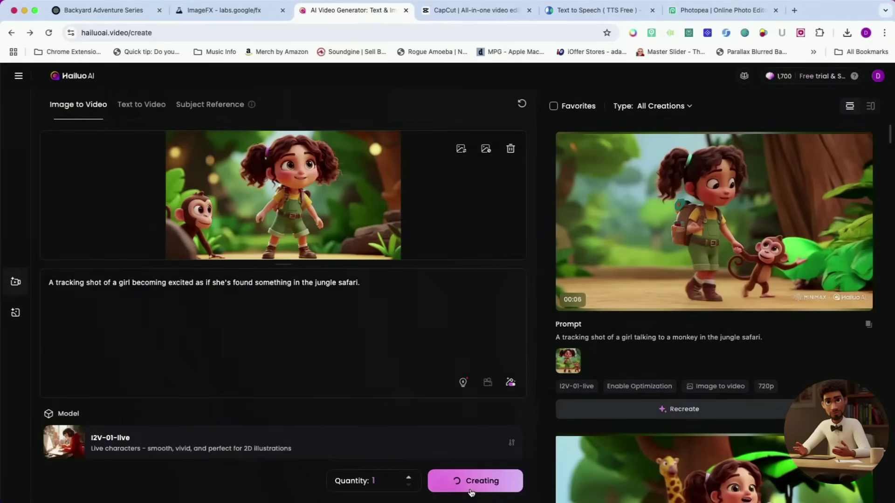
{"action": "left_click", "coordinate": [475, 480]}
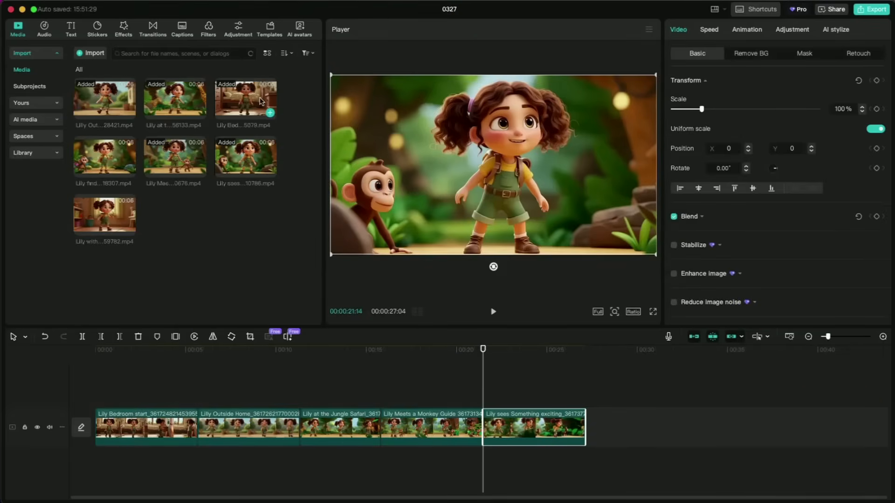
{"action": "mouse_move", "coordinate": [127, 173]}
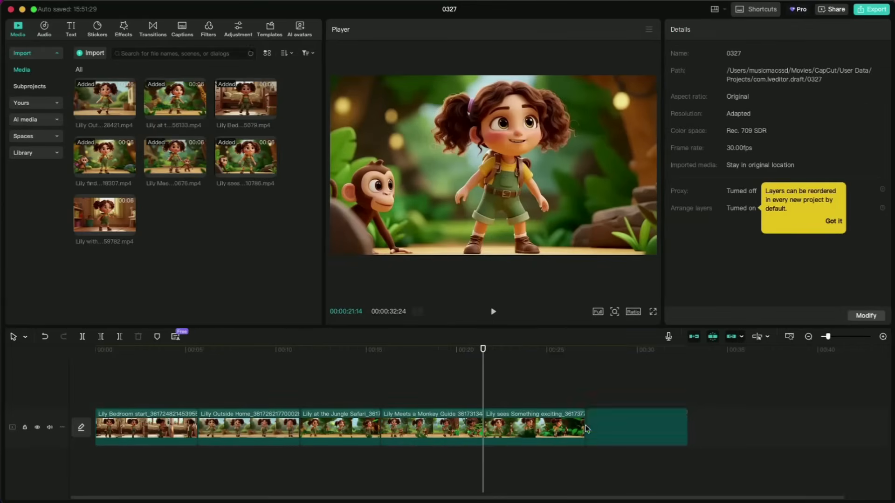
Append the next Lily clip to the end of the main timeline track
{"action": "left_click", "coordinate": [636, 431]}
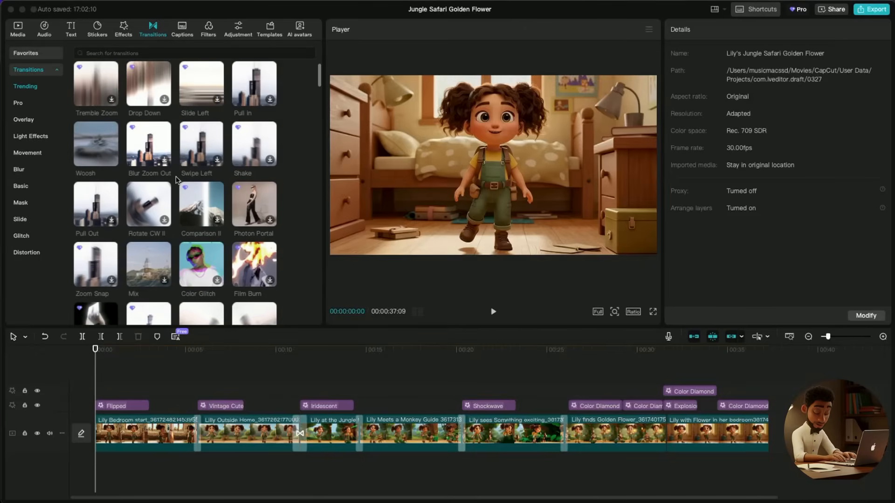
Browse the Video effects collection in CapCut's Effects tab
{"action": "left_click", "coordinate": [123, 27]}
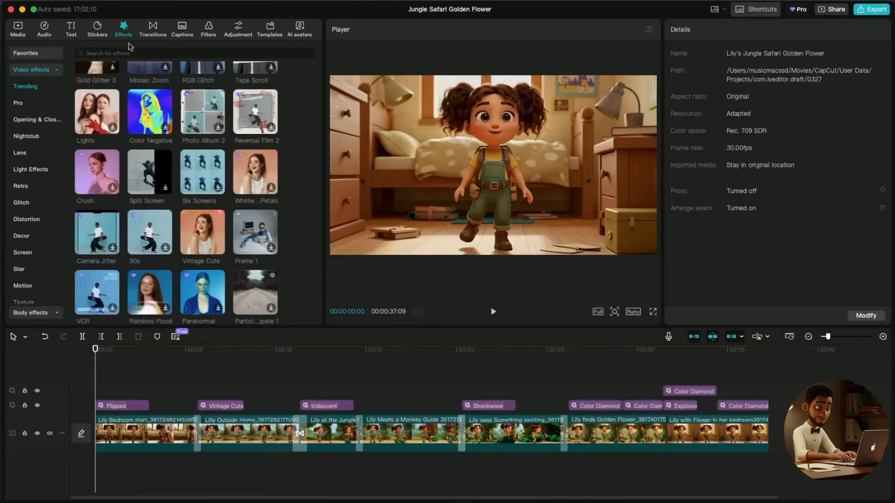
{"action": "scroll", "scroll_direction": "down", "scroll_amount": 3}
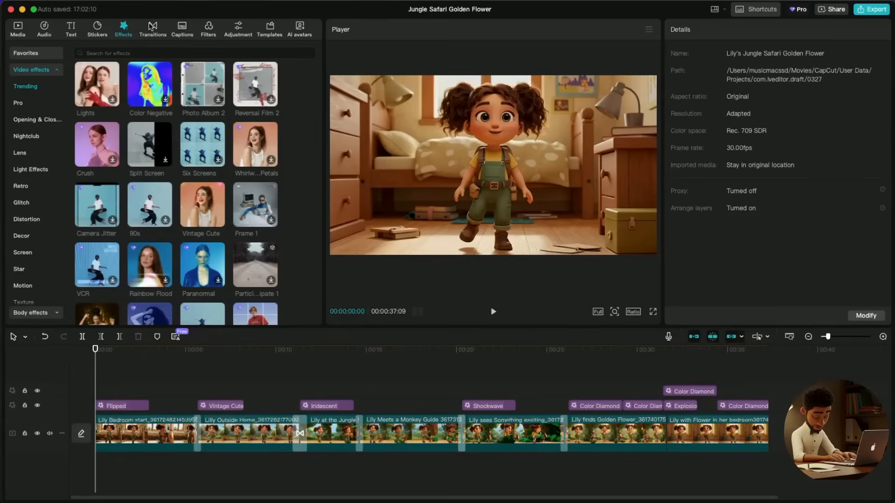
{"action": "left_click", "coordinate": [153, 28]}
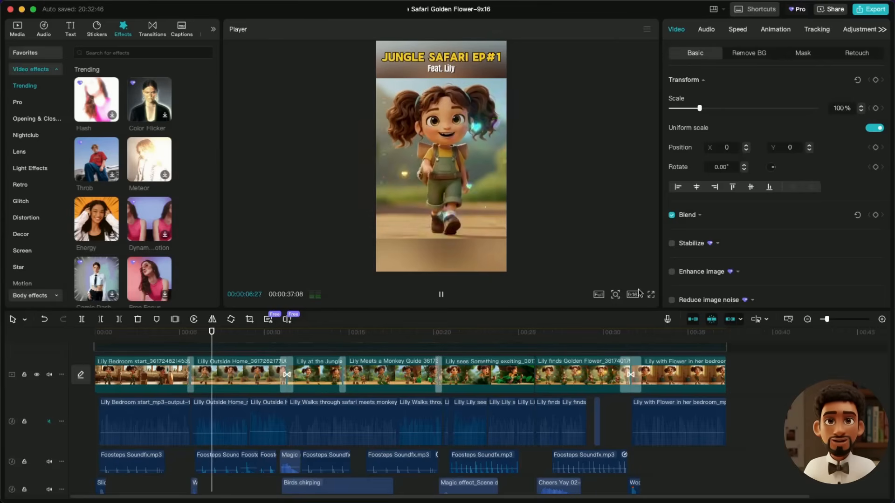
Play the 9:16 project to review its title, voiceover and sound effects
{"action": "left_click", "coordinate": [632, 295]}
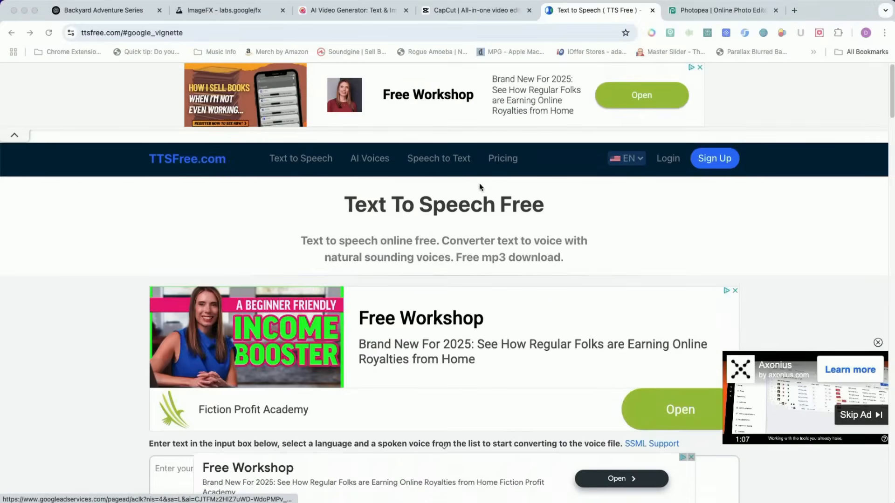
Enter the line 'Hey guys today we're going to take a trip to the jungle safari…' on TTSFree
{"action": "scroll", "scroll_direction": "down", "scroll_amount": 3}
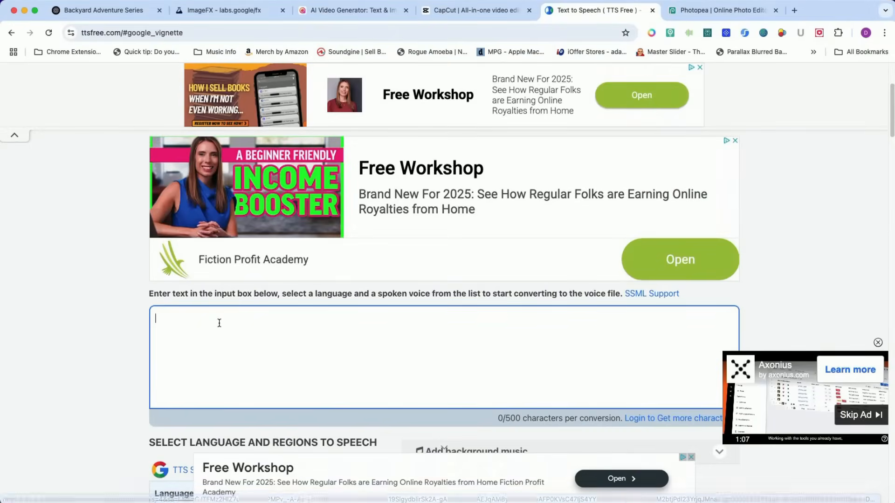
{"action": "type", "text": "Hey guys today we're going to take a trip to the jungle safari to find a golden flower."}
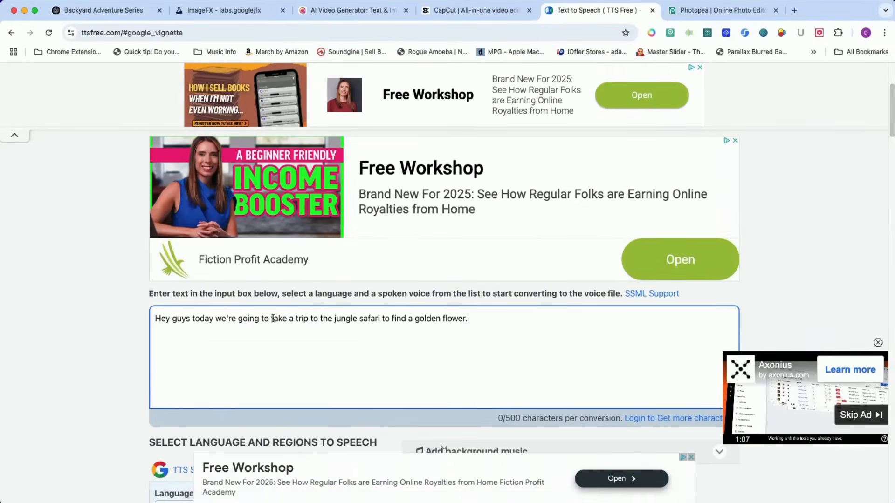
{"action": "scroll", "scroll_direction": "down", "scroll_amount": 3}
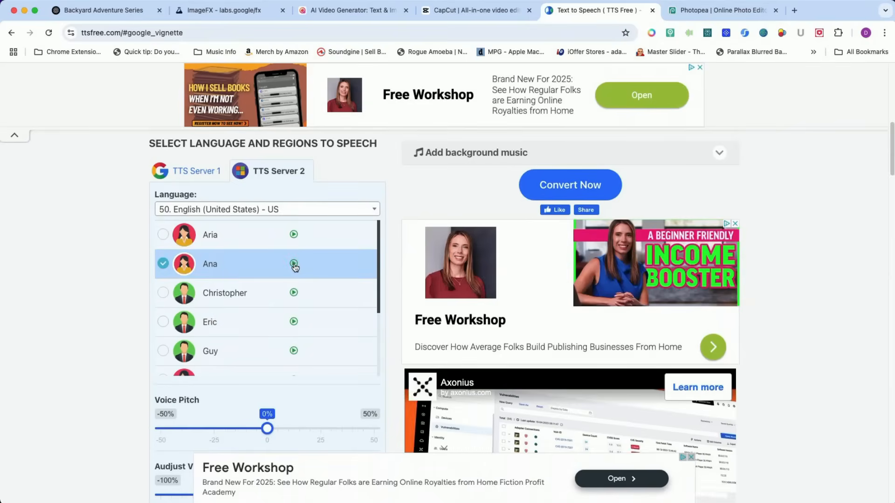
Preview what the Ana voice sounds like
{"action": "left_click", "coordinate": [293, 264]}
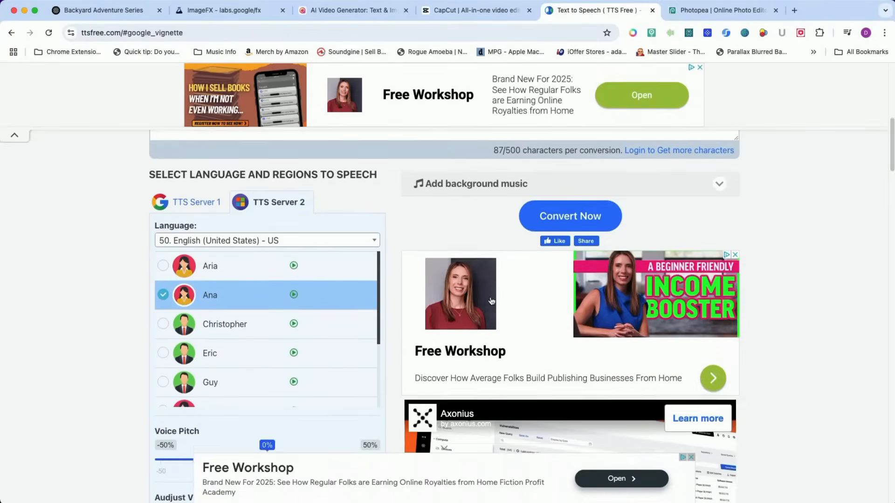
{"action": "scroll", "scroll_direction": "down", "scroll_amount": 3}
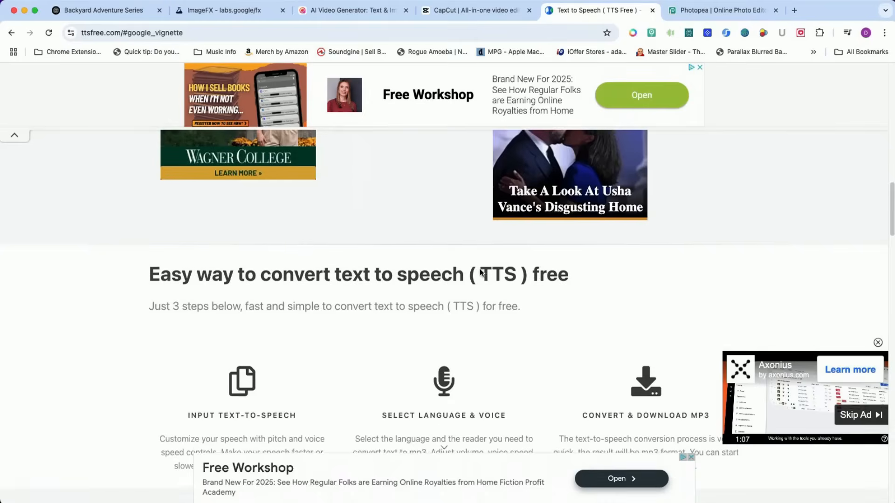
{"action": "scroll", "scroll_direction": "down", "scroll_amount": 3}
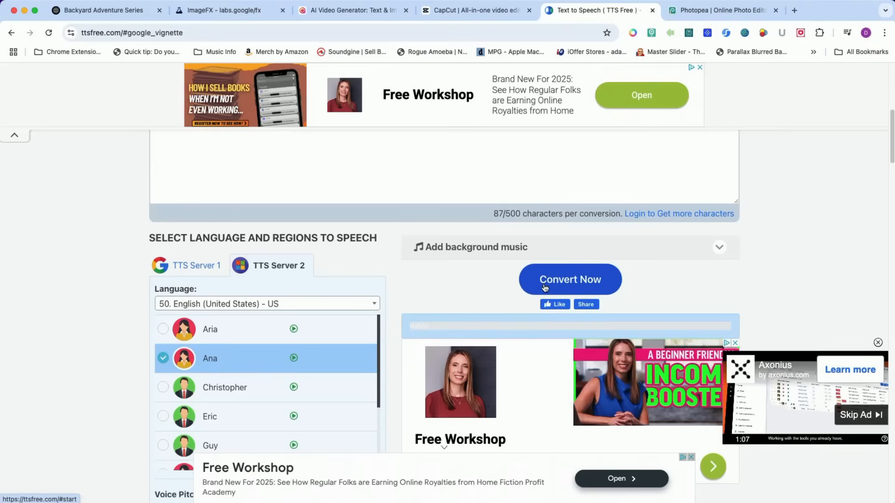
Convert the narration to speech and play the generated 6-second clip
{"action": "left_click", "coordinate": [570, 279]}
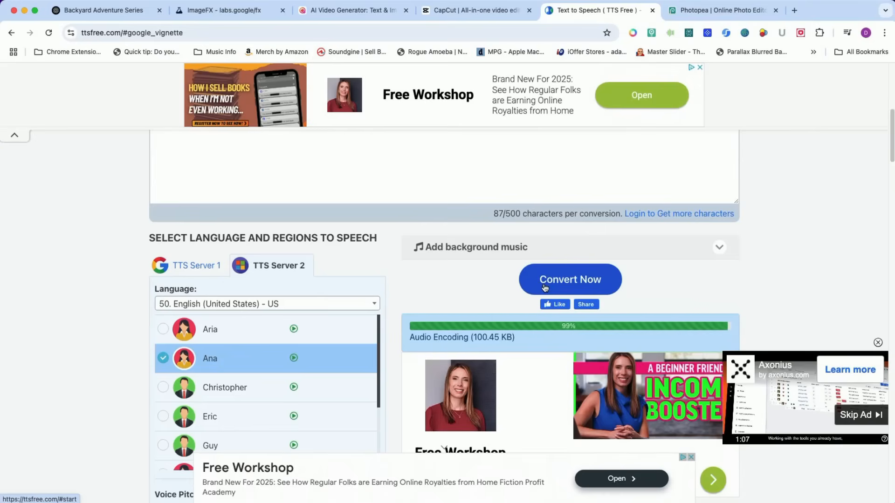
{"action": "left_click", "coordinate": [570, 280]}
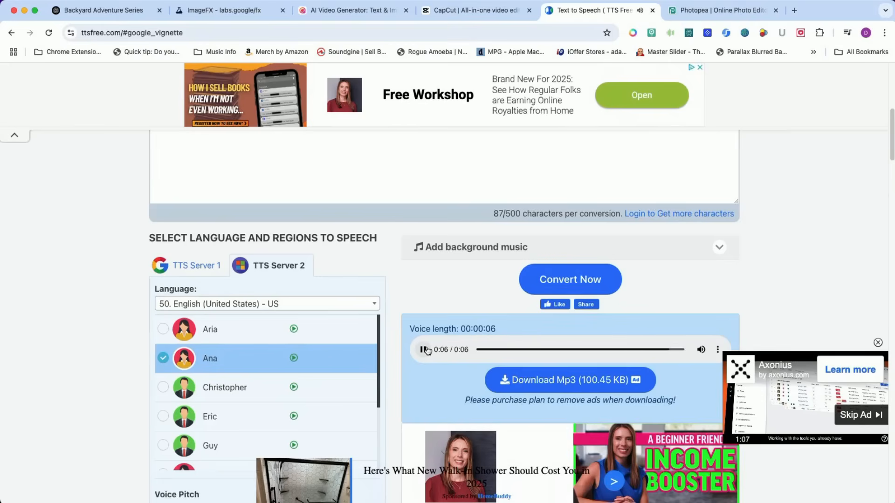
{"action": "left_click", "coordinate": [424, 349]}
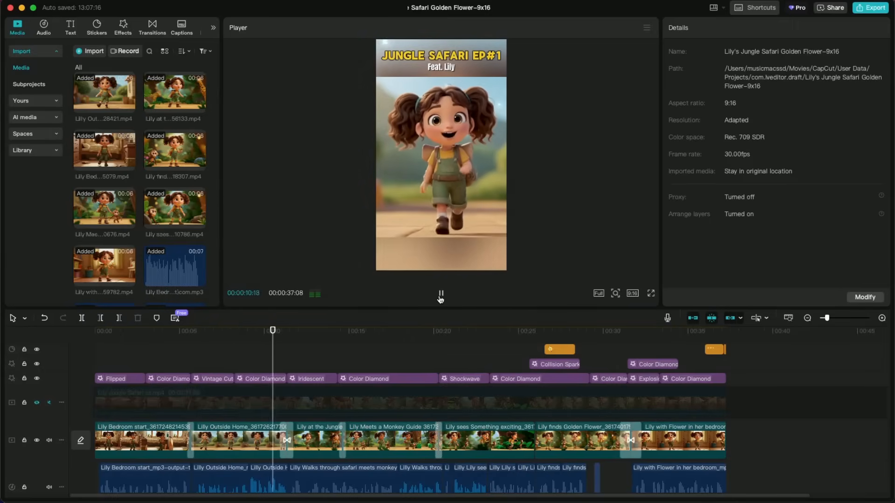
Switch back to the CapCut 9:16 project showing Collision Spark and Color Diamond effects
{"action": "left_click", "coordinate": [43, 24]}
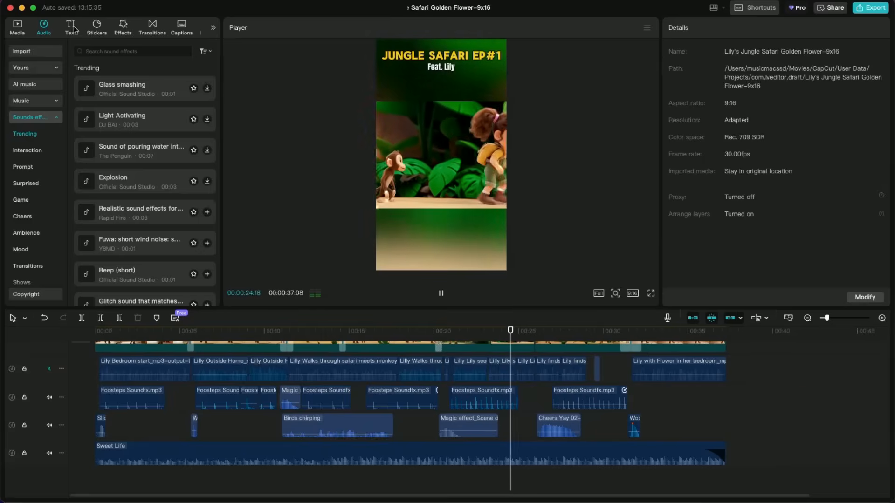
Switch to the Text tab for caption options
{"action": "left_click", "coordinate": [70, 27]}
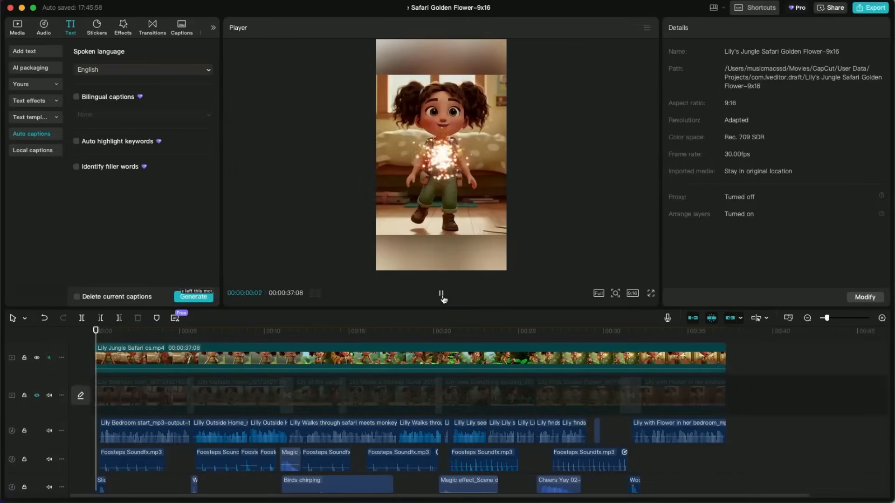
Play the captioned short through to the final 'Safari' caption
{"action": "left_click", "coordinate": [441, 293]}
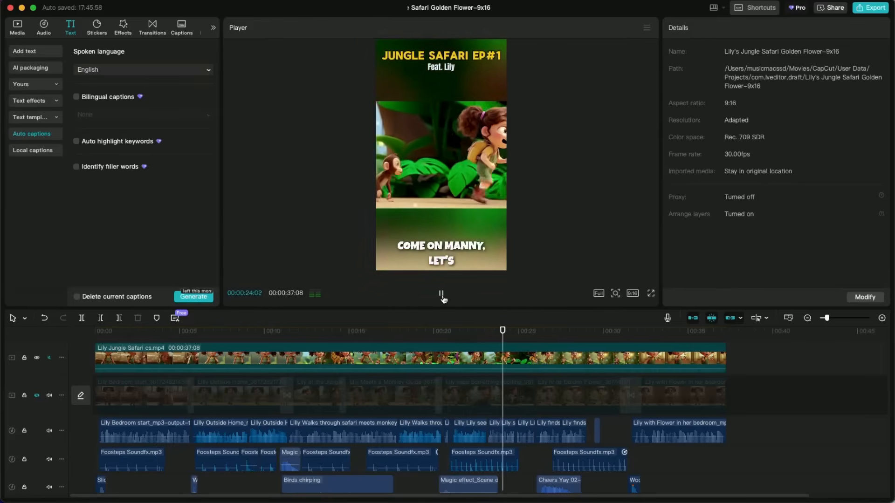
{"action": "left_click", "coordinate": [536, 331]}
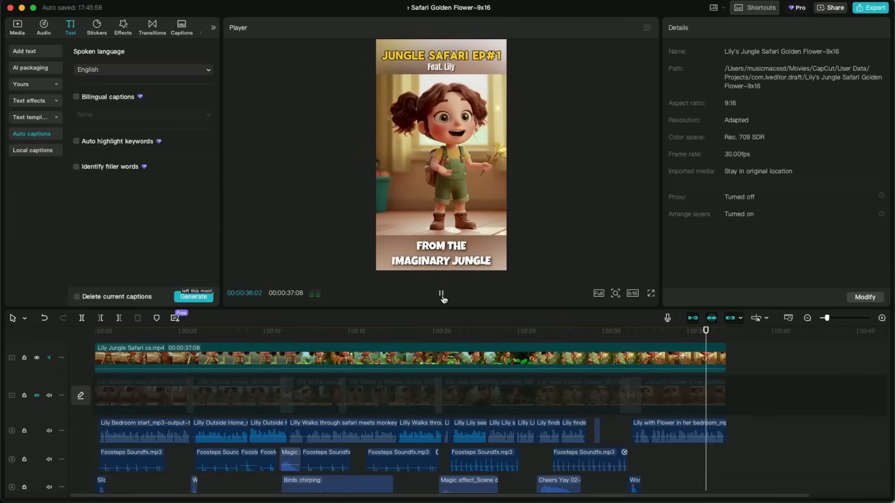
{"action": "left_click", "coordinate": [440, 294]}
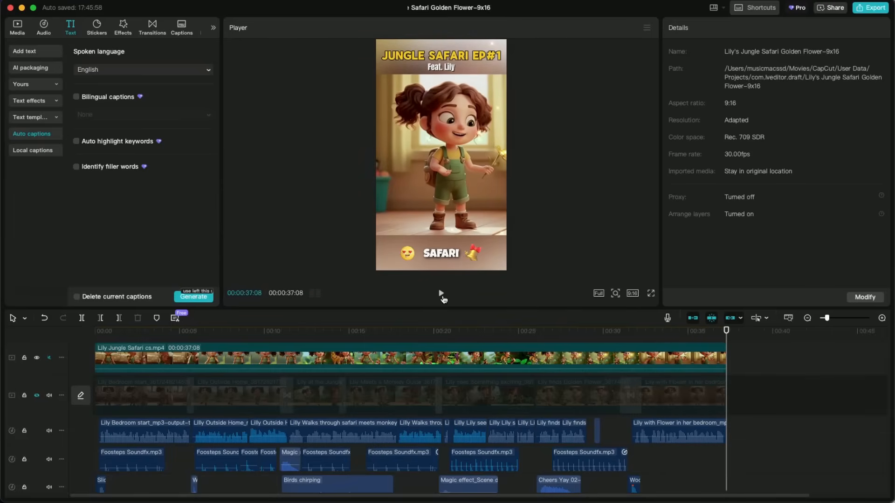